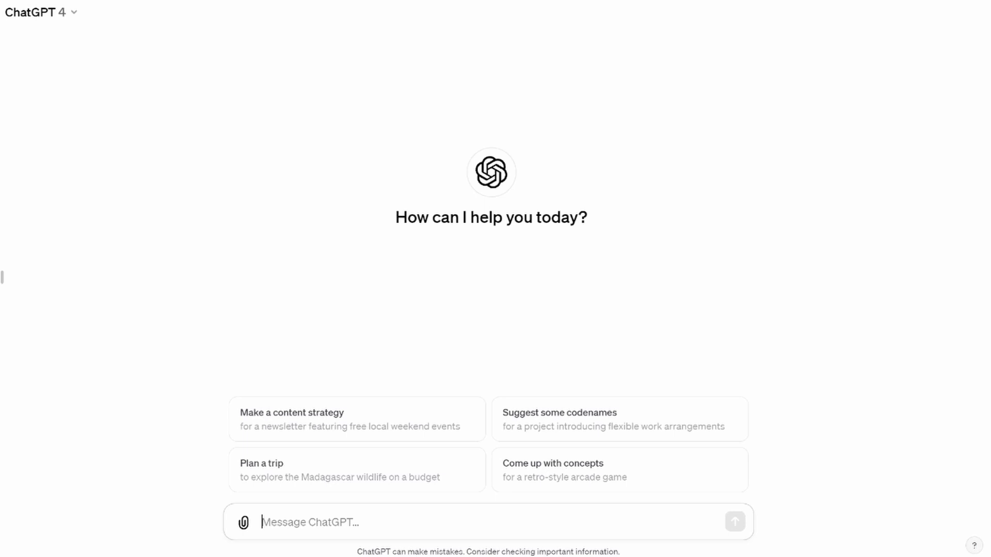
Draft the product-owner prompt: modern-cuisine restaurant online ordering situation and backlog design task
text(Position: product Owner)
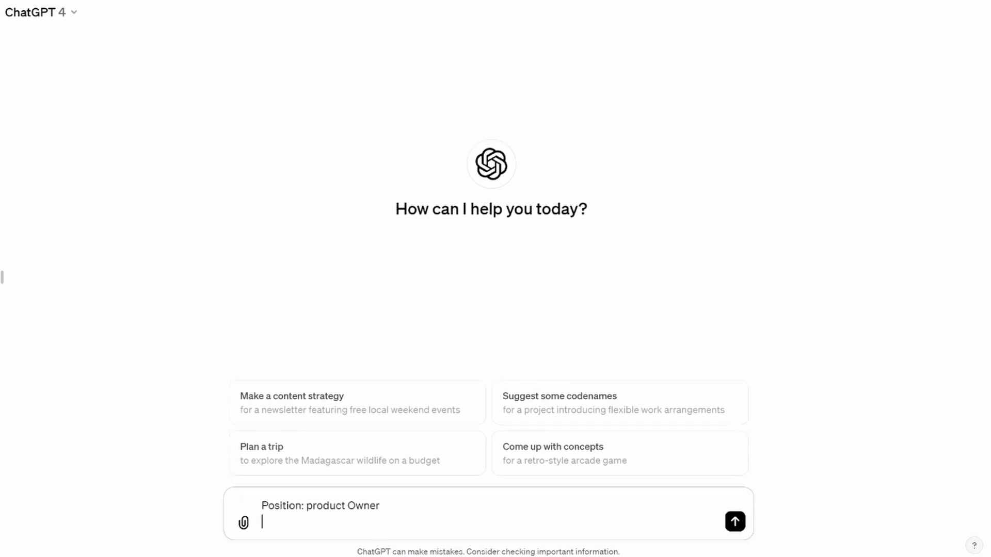
text(Situation: A restaurant with modern cuisine that customers can order online for collection or delivery. Customers need to enter details including payment details to get a customer number to enable them to login and place order)
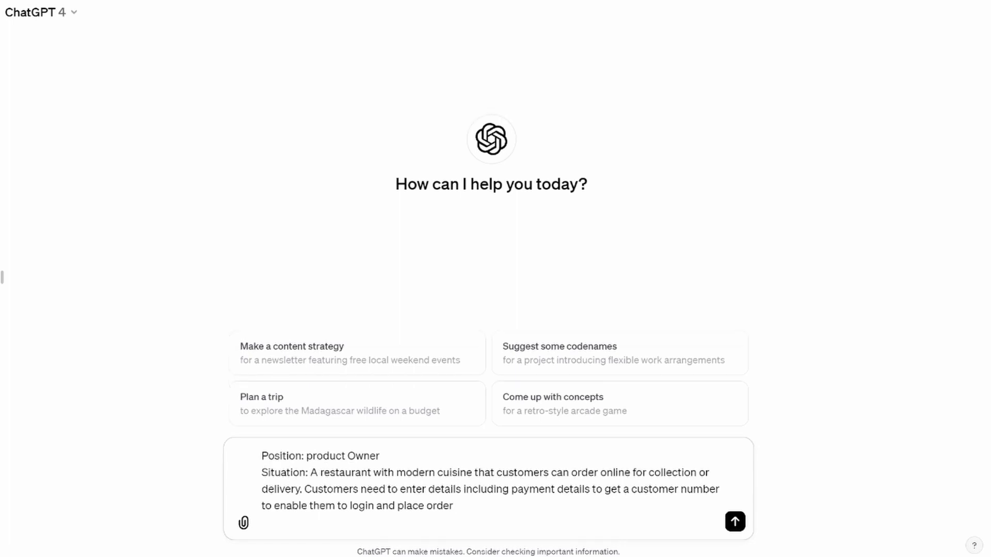
text(Task: Design a product backlog for the functional and non-functional aspects of a website layout for implementation of the project outlined in the situation above)
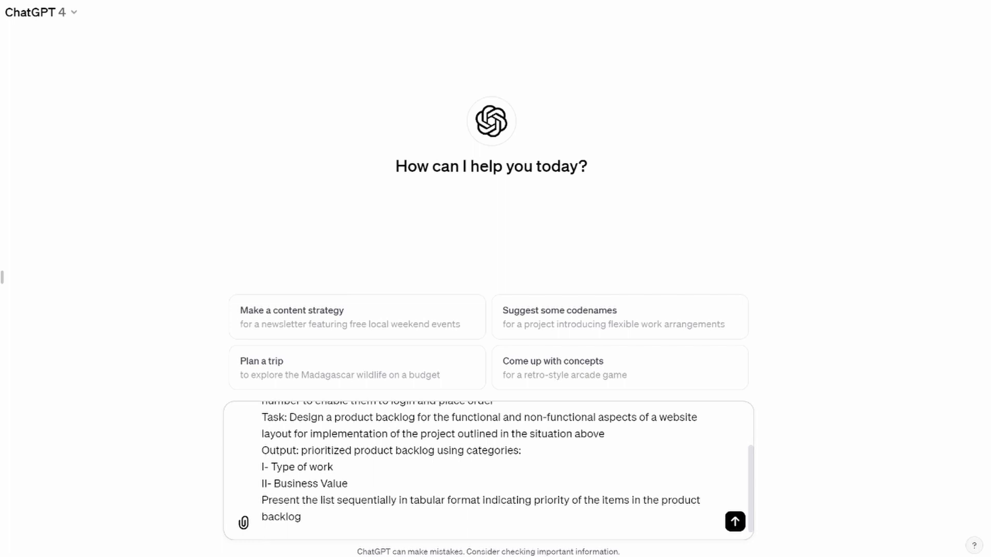
Send the prompt and read the 15-item prioritized backlog table with business values
click(733, 521)
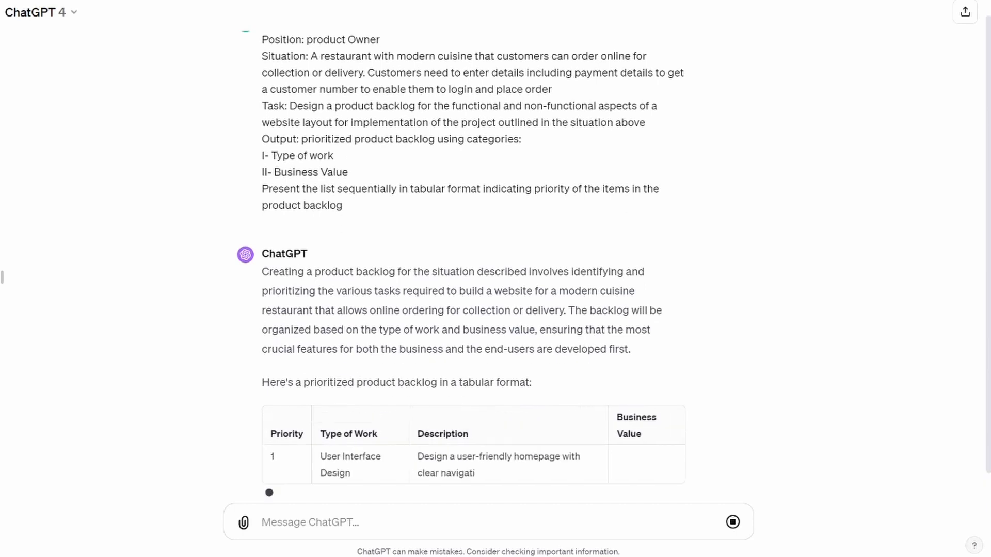
scroll(down, 3)
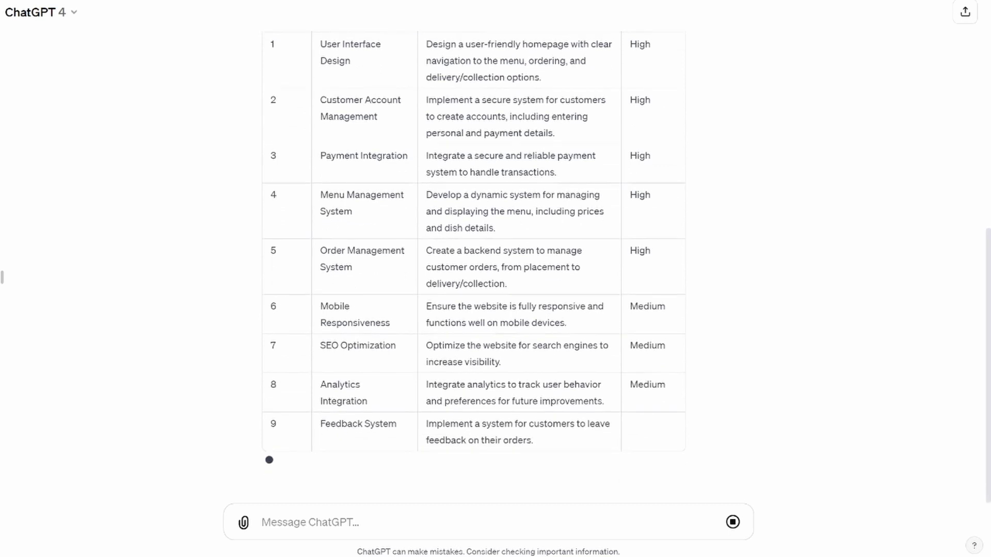
scroll(down, 3)
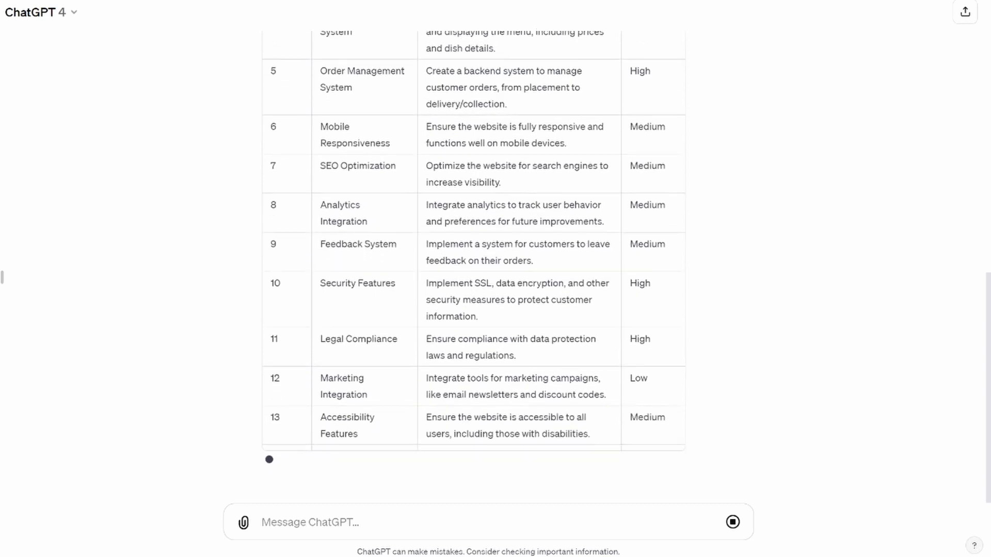
scroll(down, 3)
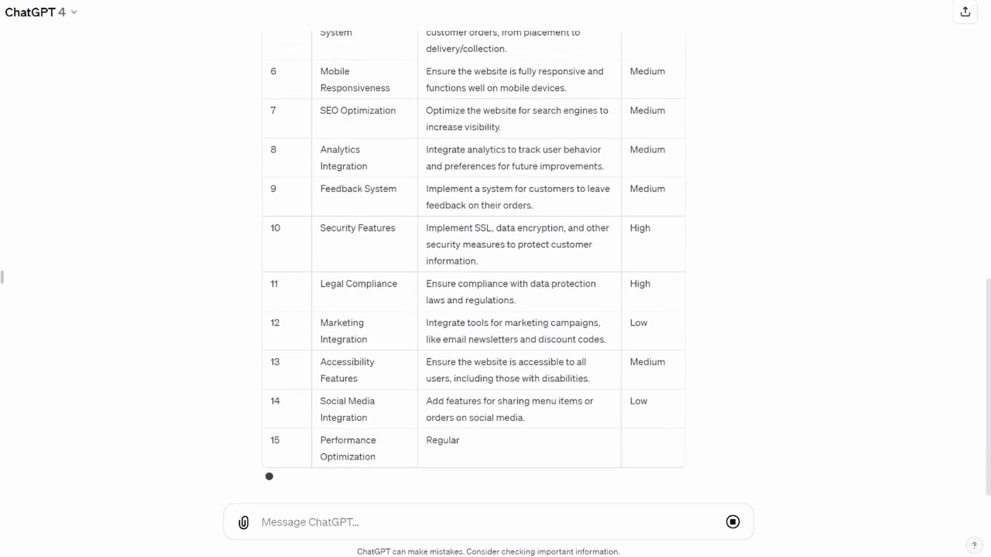
scroll(down, 3)
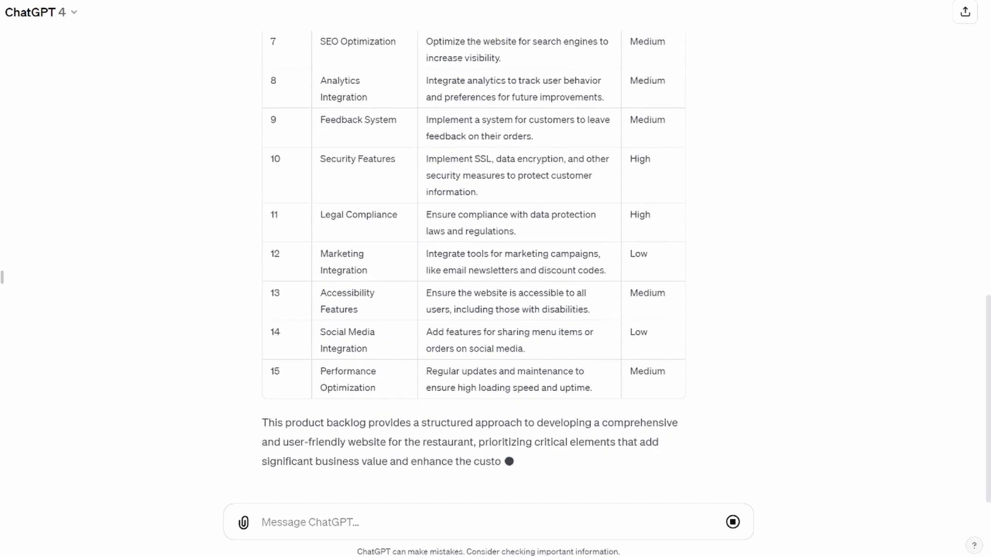
scroll(down, 3)
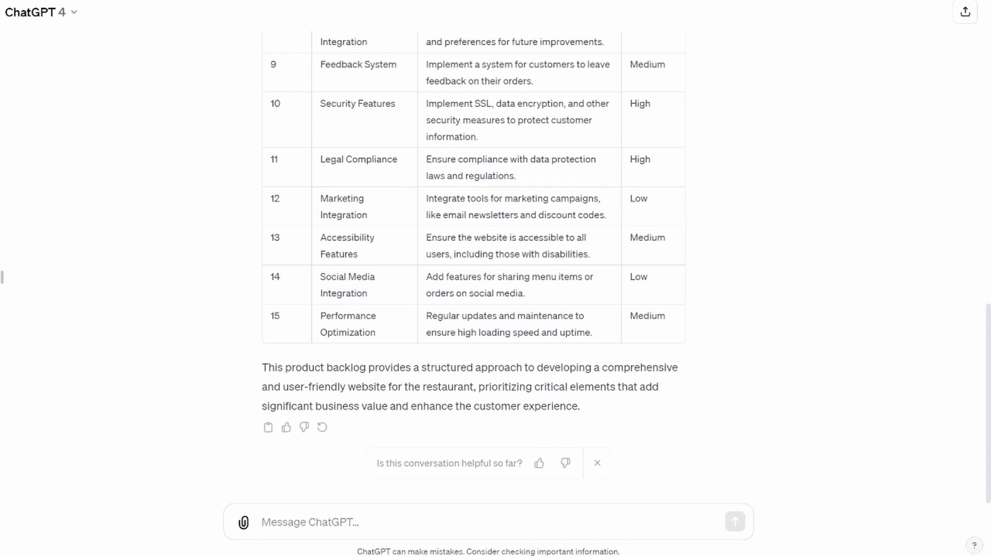
scroll(up, 3)
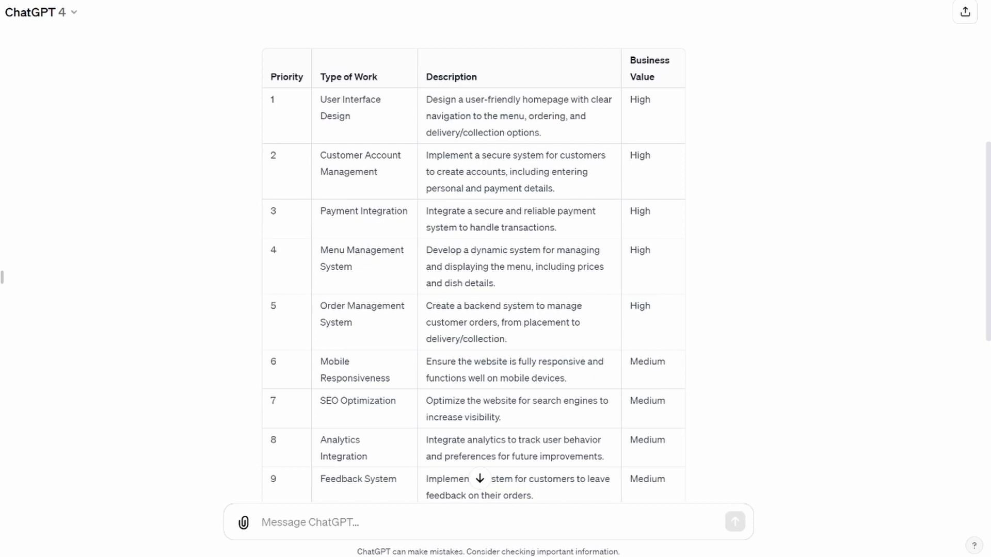
scroll(down, 3)
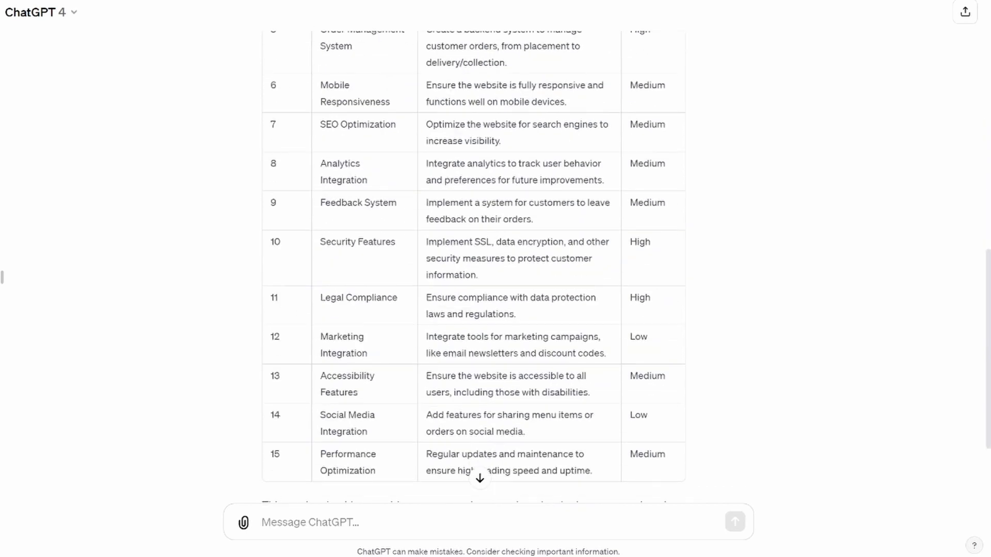
scroll(down, 3)
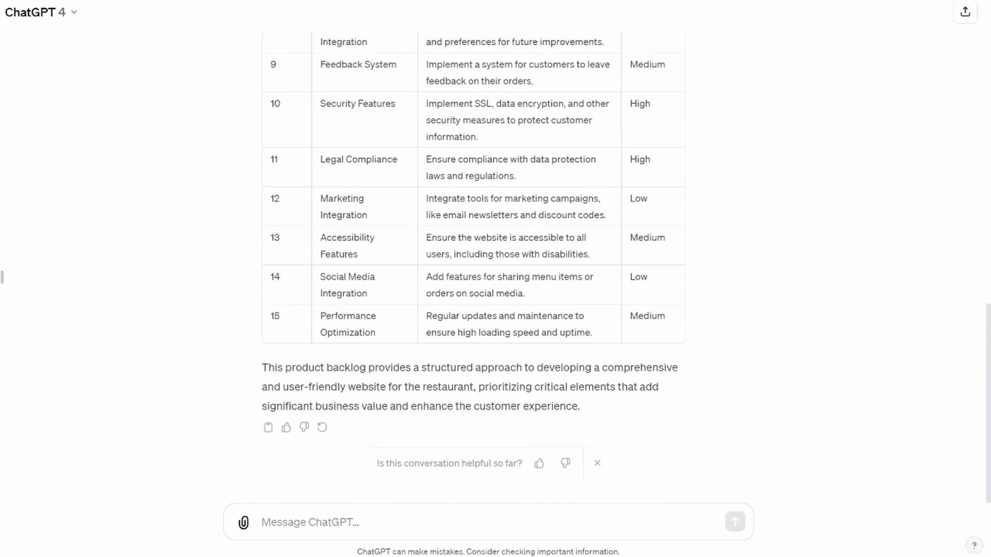
Ask how User Interface Design can exist without web pages or a landing page
click(311, 522)
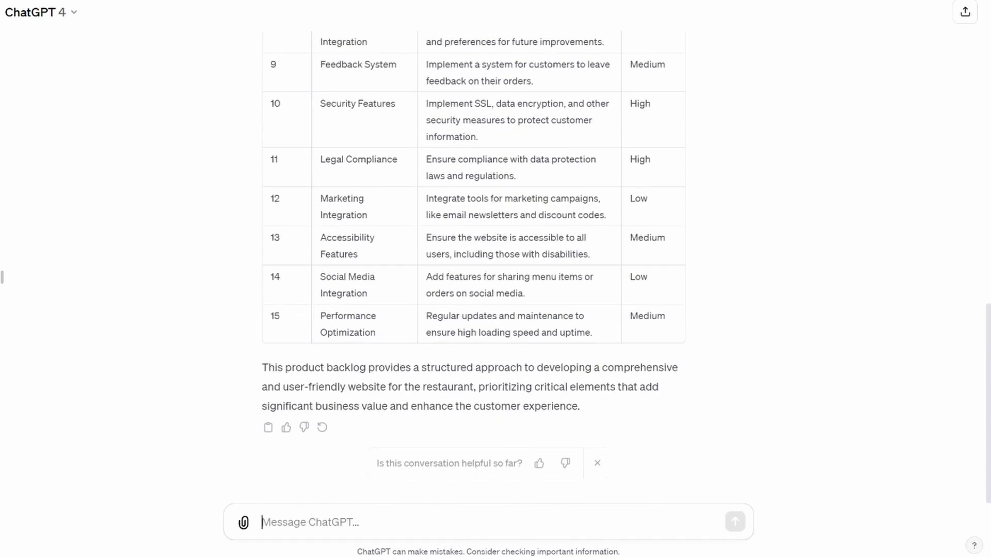
text(How can we have User Interface Design while we have not allowed for web pages or even a landing page)
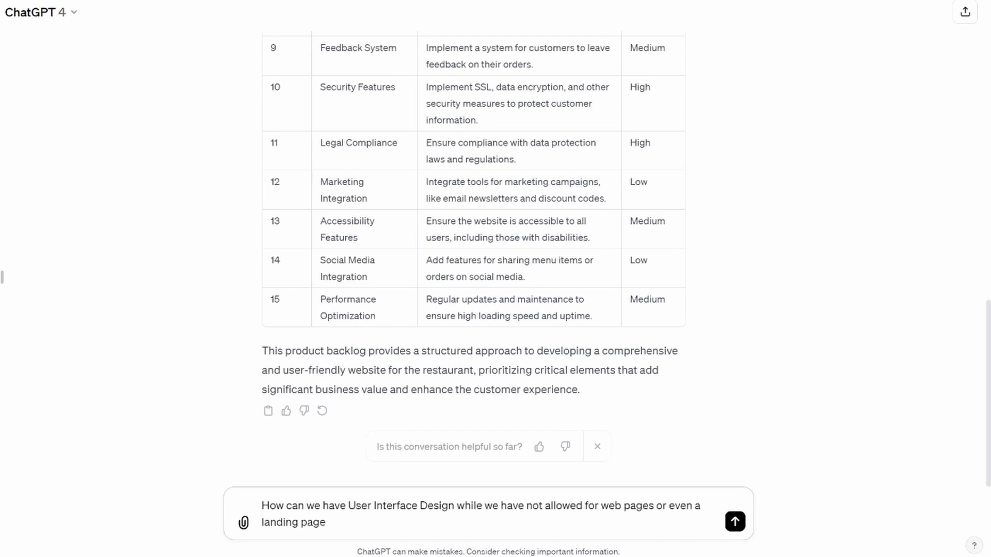
mouse_move(734, 521)
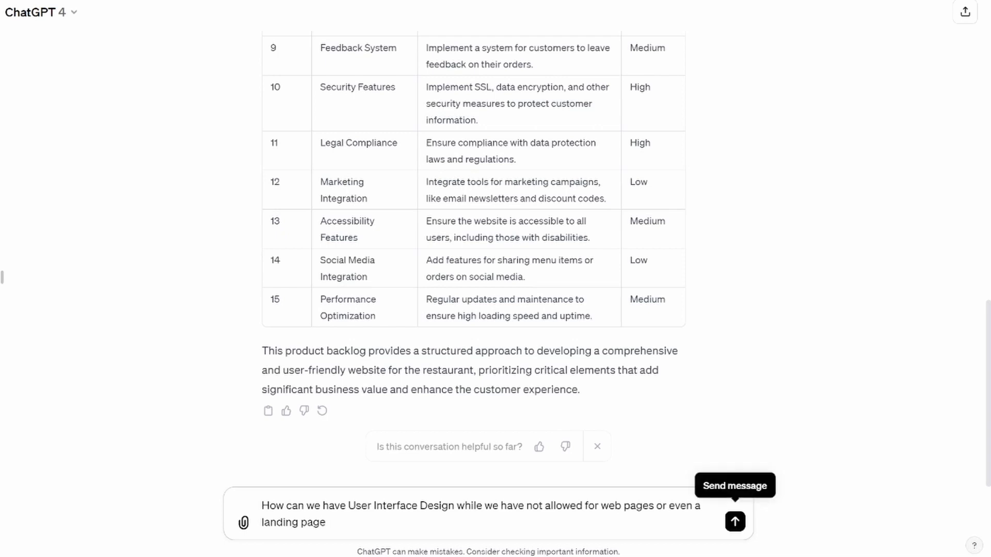
click(734, 521)
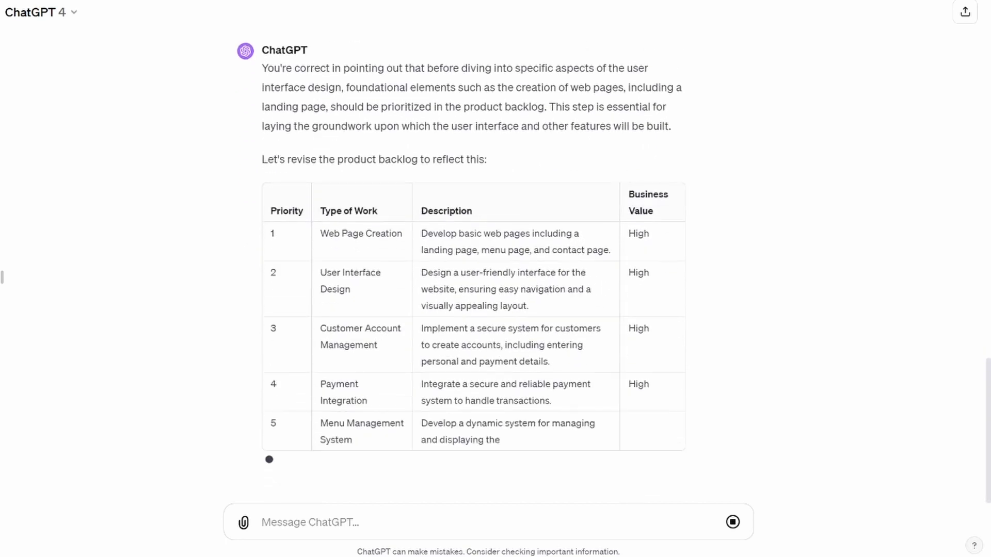
Read the revised backlog placing Web Page Creation first and UI Design second
scroll(down, 3)
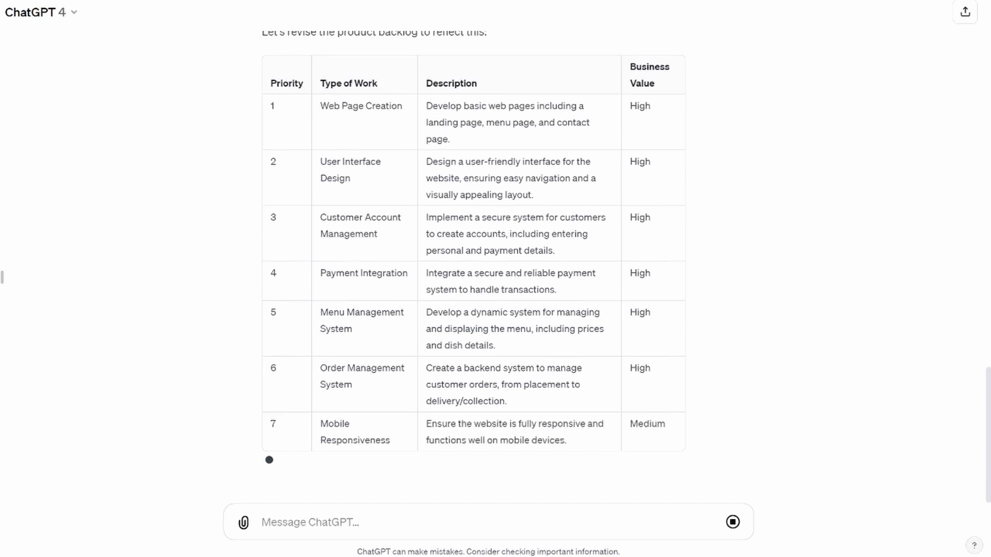
scroll(down, 3)
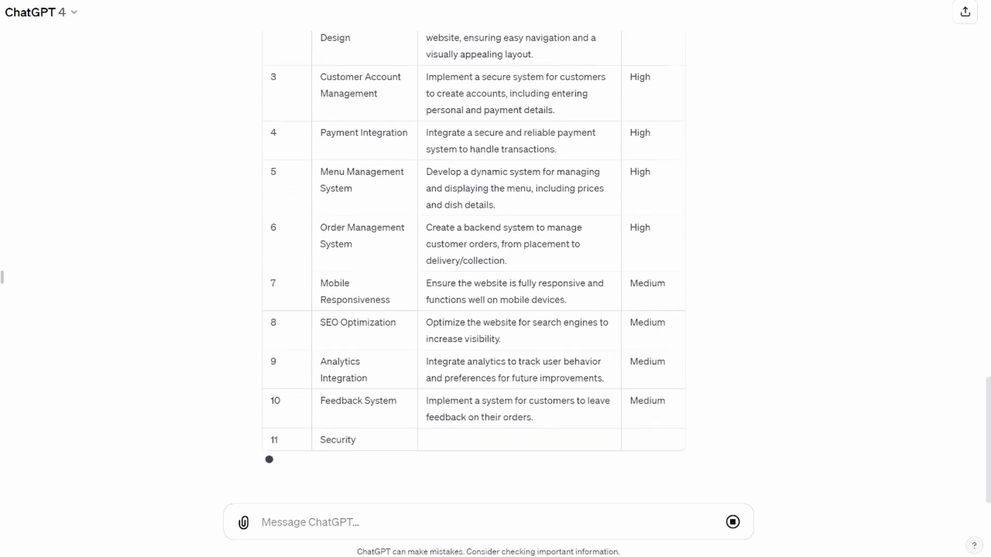
scroll(down, 3)
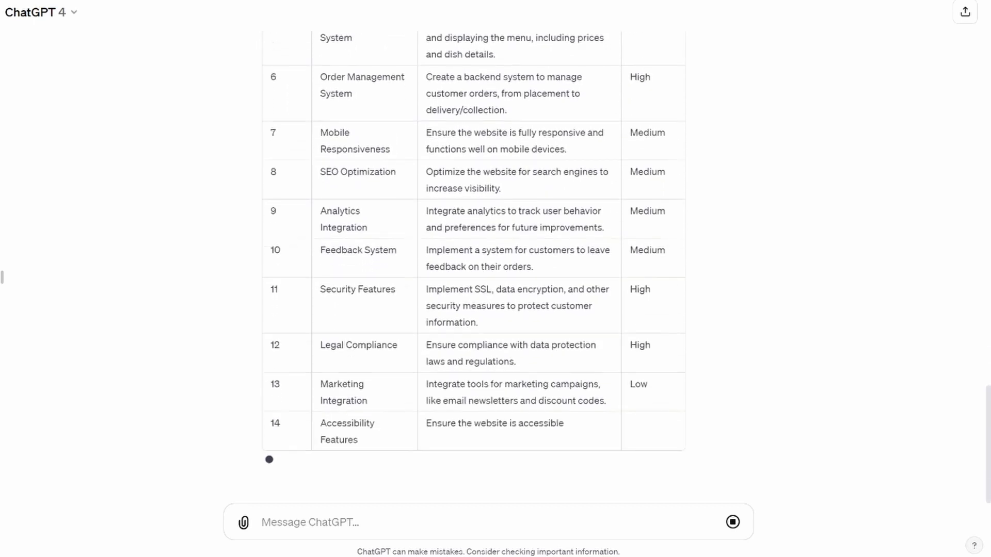
scroll(down, 3)
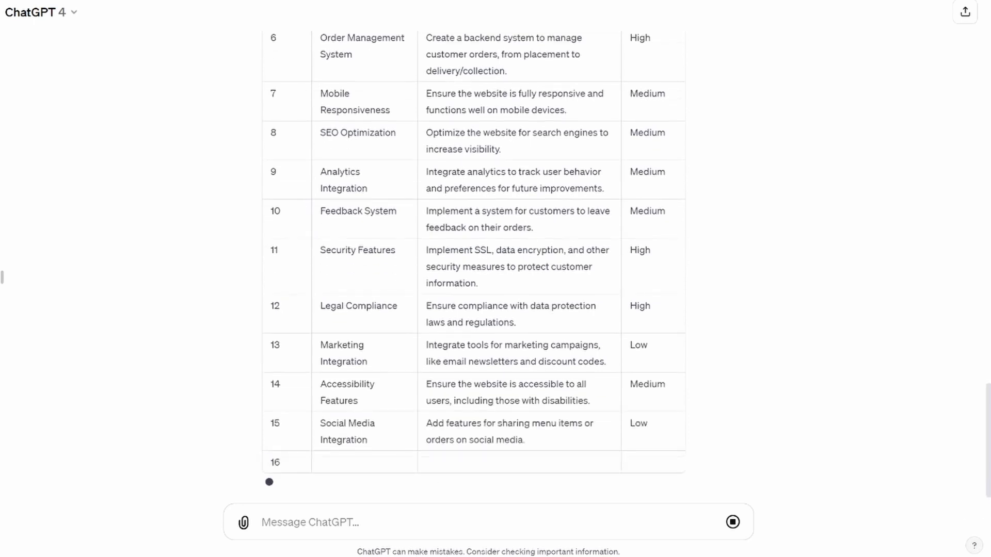
scroll(down, 3)
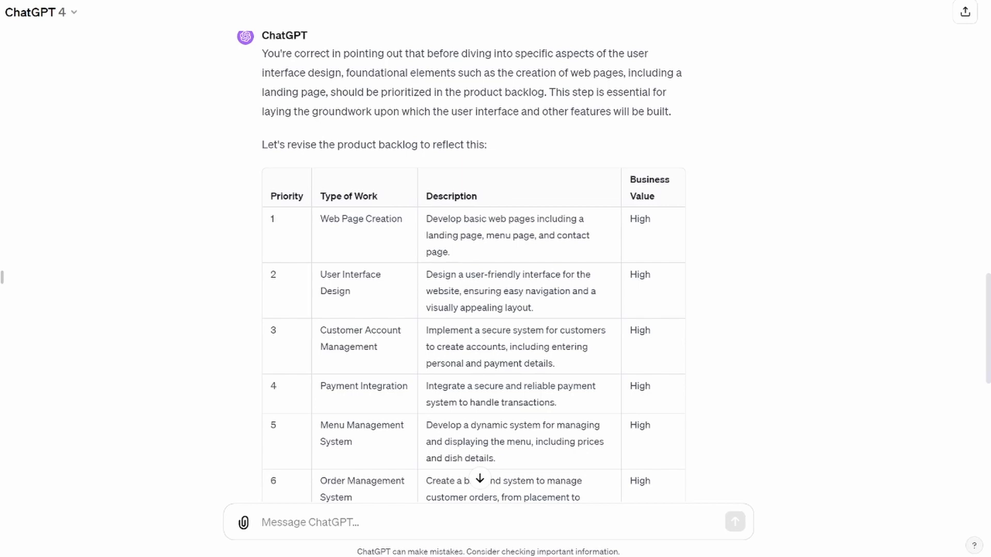
scroll(down, 3)
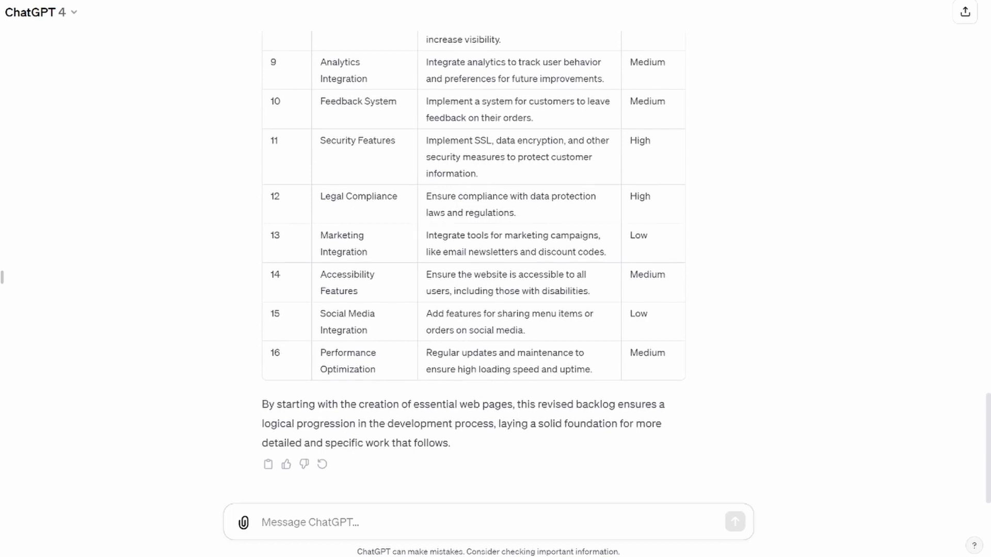
click(315, 522)
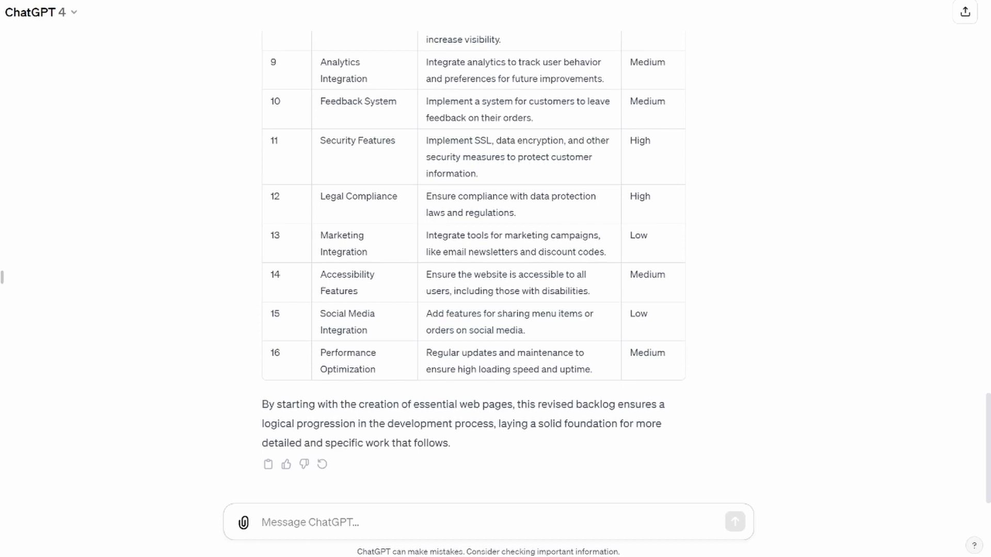
Draft a request for high-level MVP epics prioritised with MoSCoW in a table
text(Based on the above set of functional and non-functional items listed, define the high level backlog items or epics for an MVP of the restaurant's online ordering system? Can you apply the MoSCoW method to prioritize the user stories we have? Present your result in tabular format)
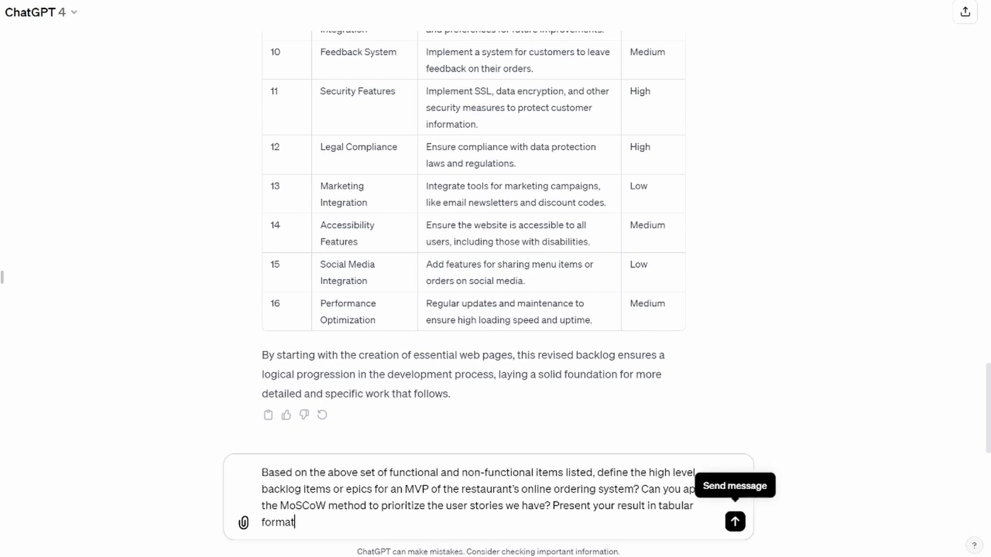
Send the MoSCoW request and read the epics table marking web structure, accounts, payments, menu and security as Must have
click(734, 521)
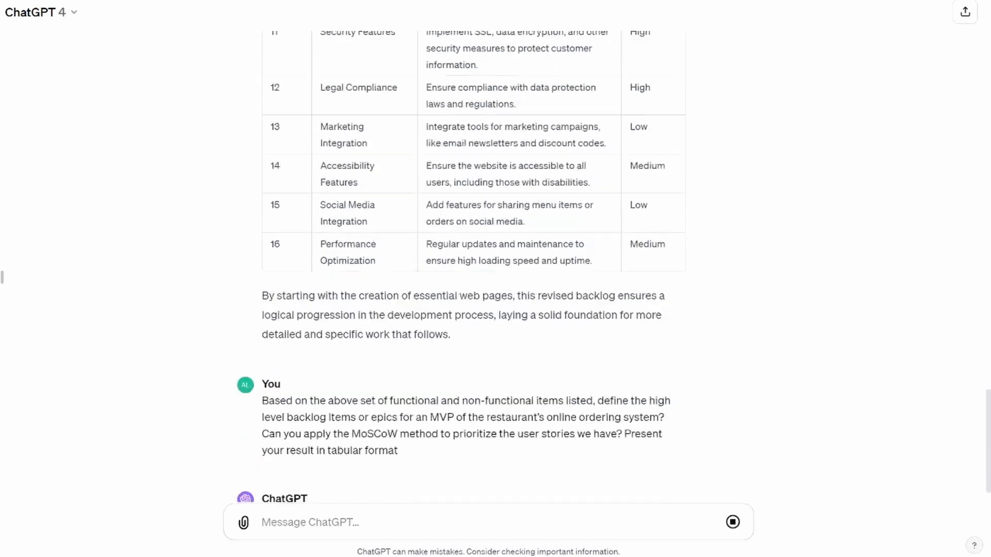
scroll(down, 3)
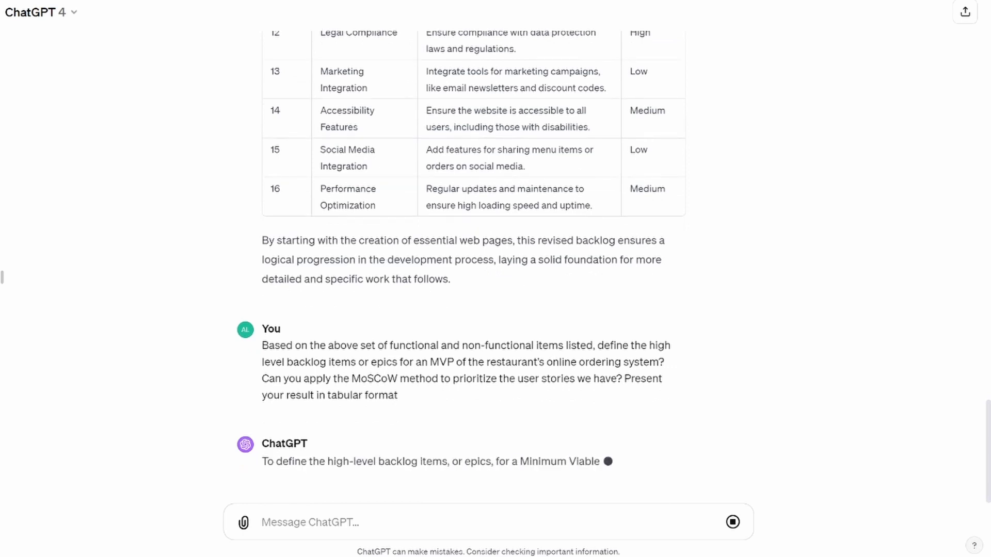
scroll(down, 3)
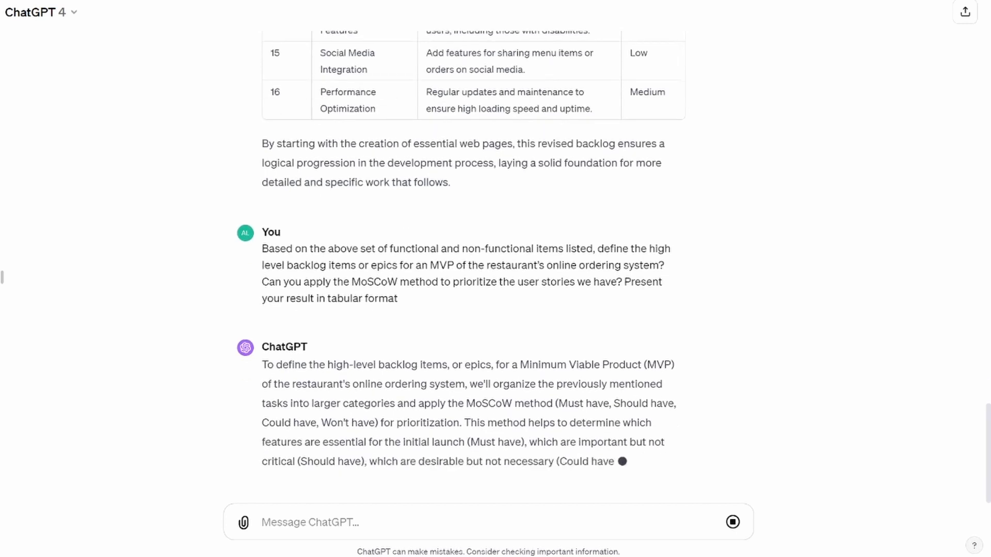
scroll(down, 3)
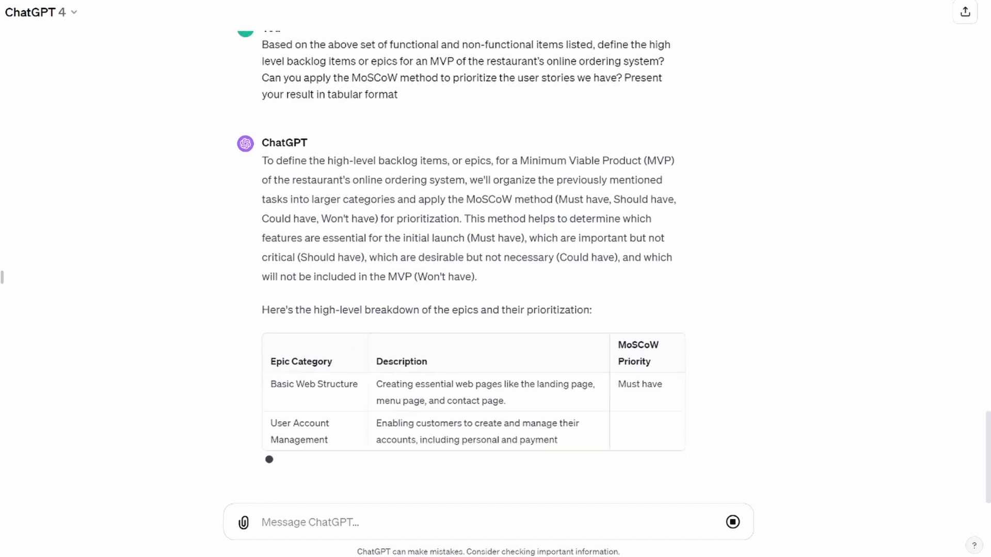
scroll(down, 3)
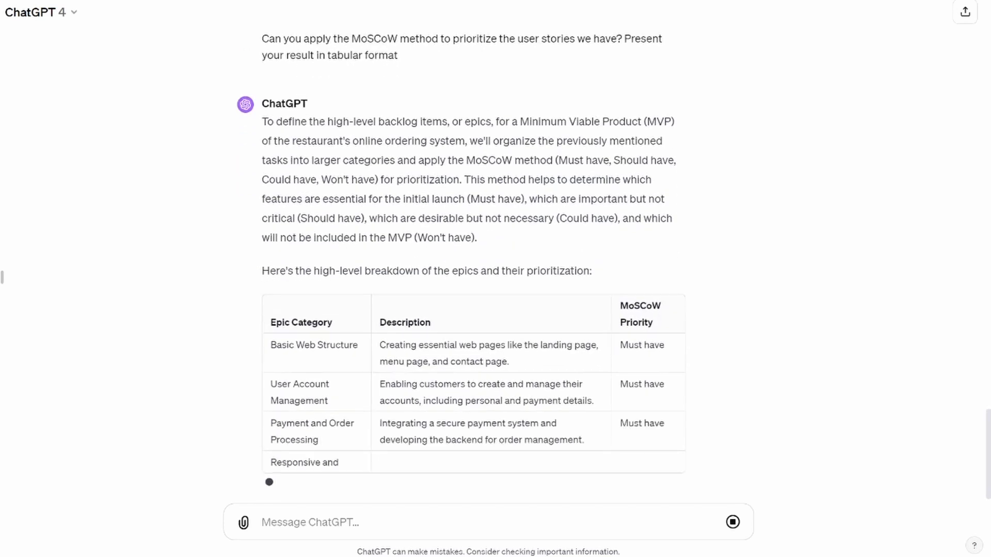
scroll(down, 3)
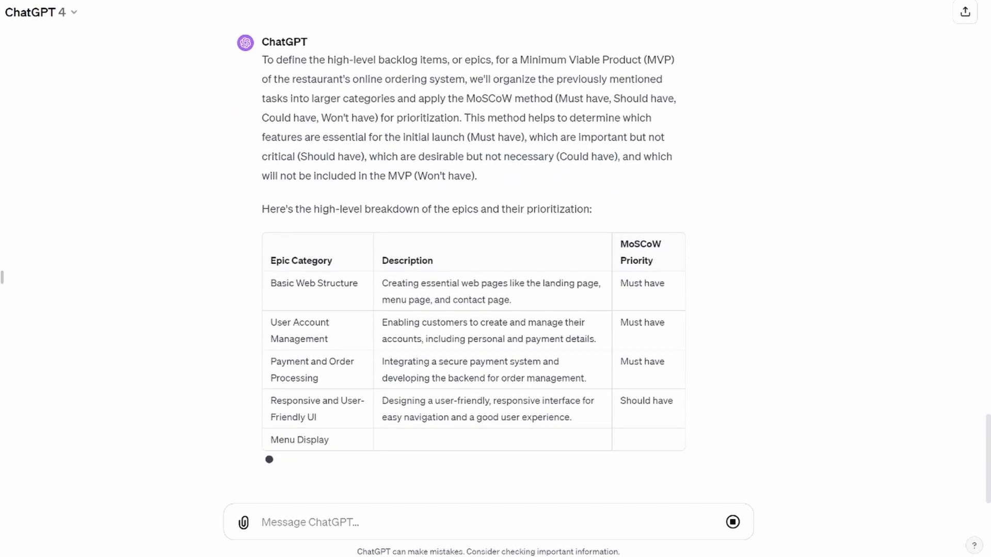
scroll(down, 3)
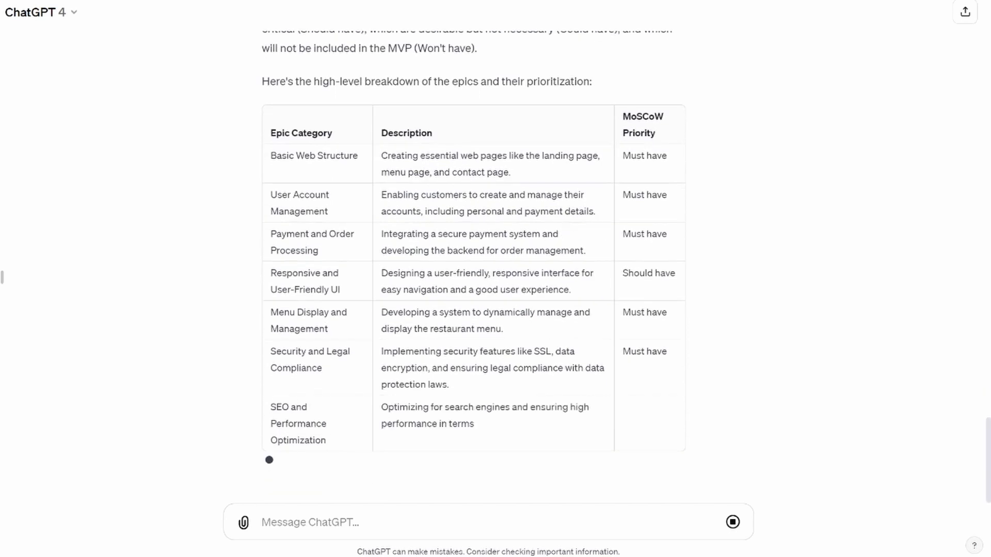
scroll(down, 3)
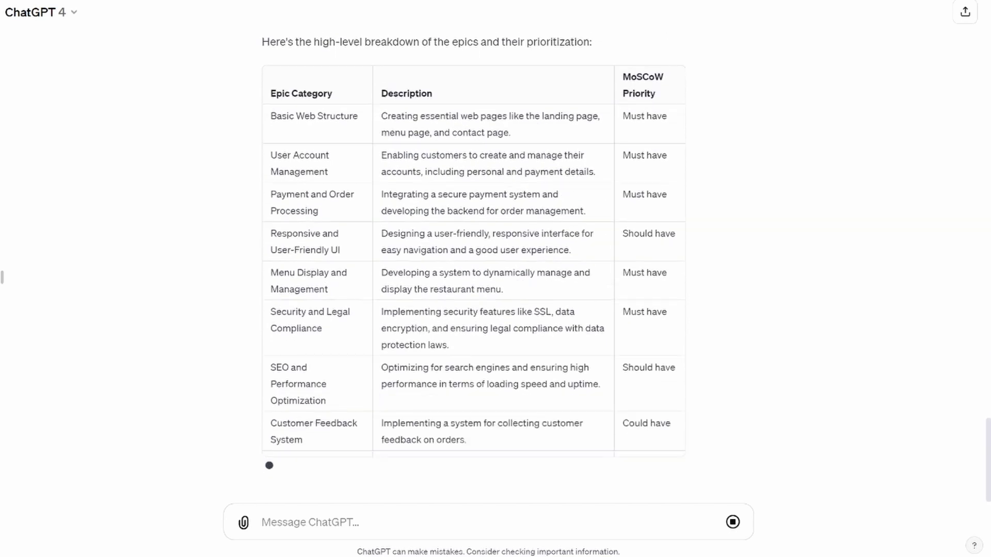
scroll(down, 3)
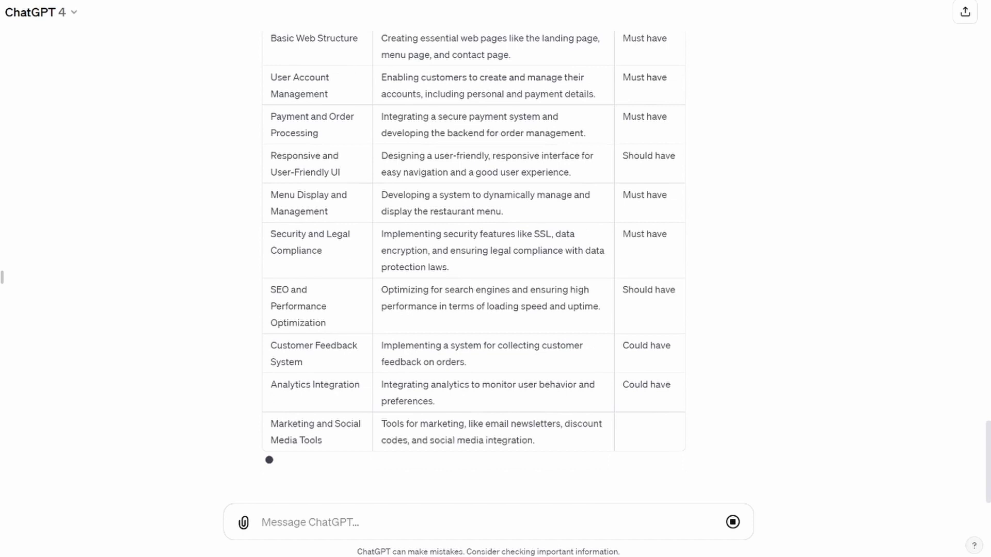
scroll(down, 3)
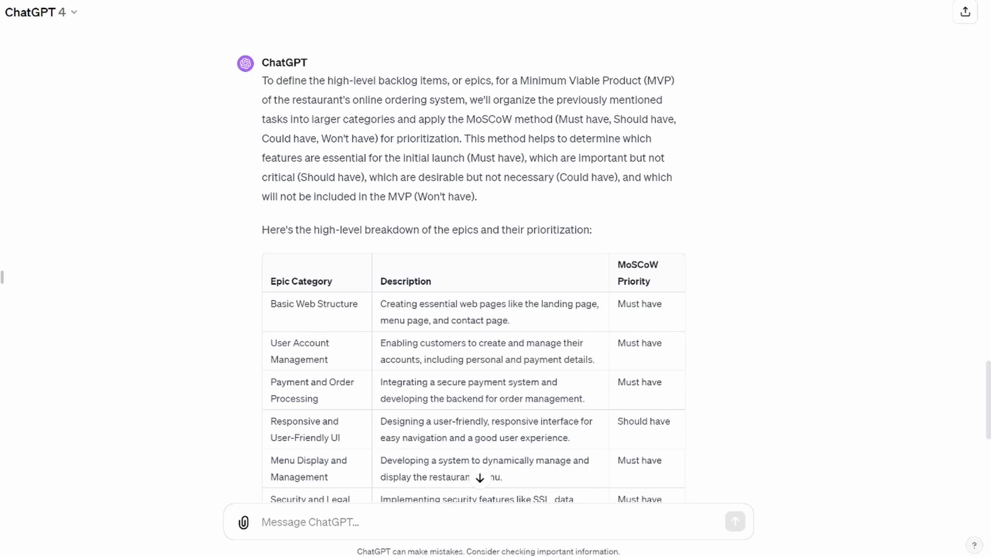
scroll(down, 3)
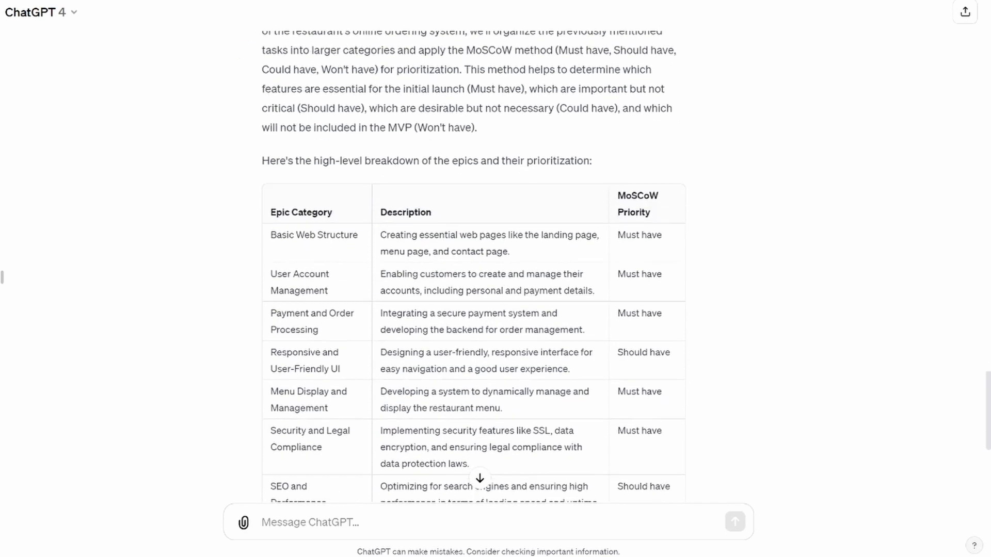
scroll(down, 3)
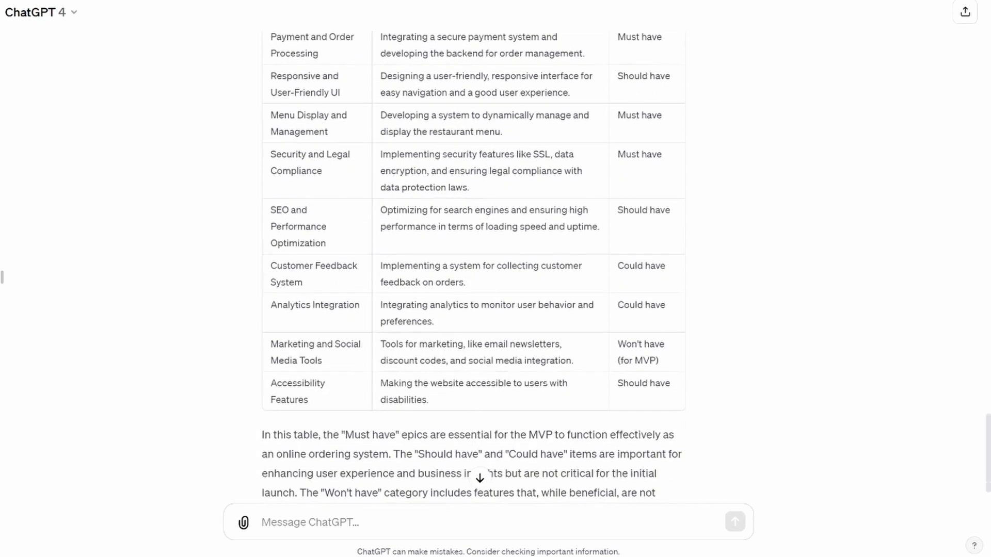
scroll(down, 3)
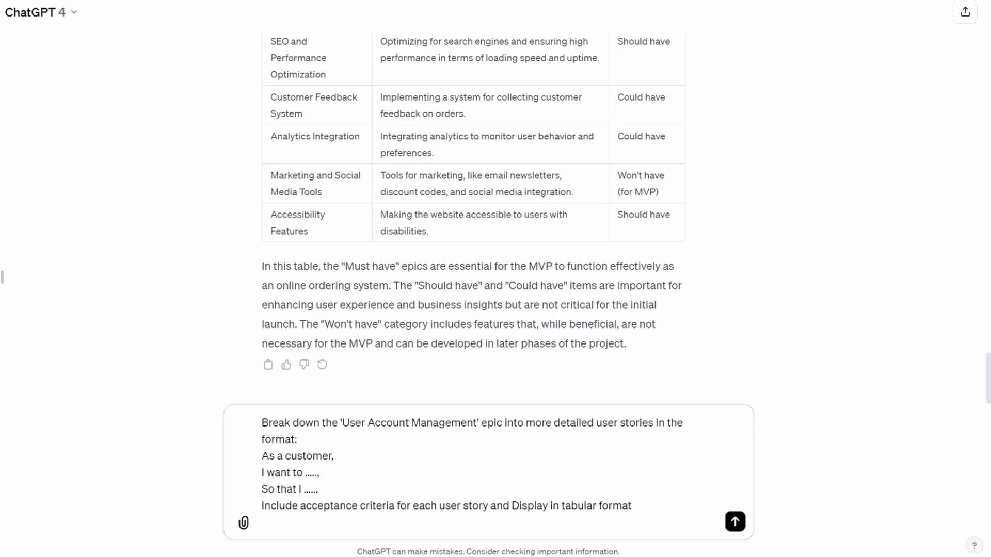
mouse_move(733, 521)
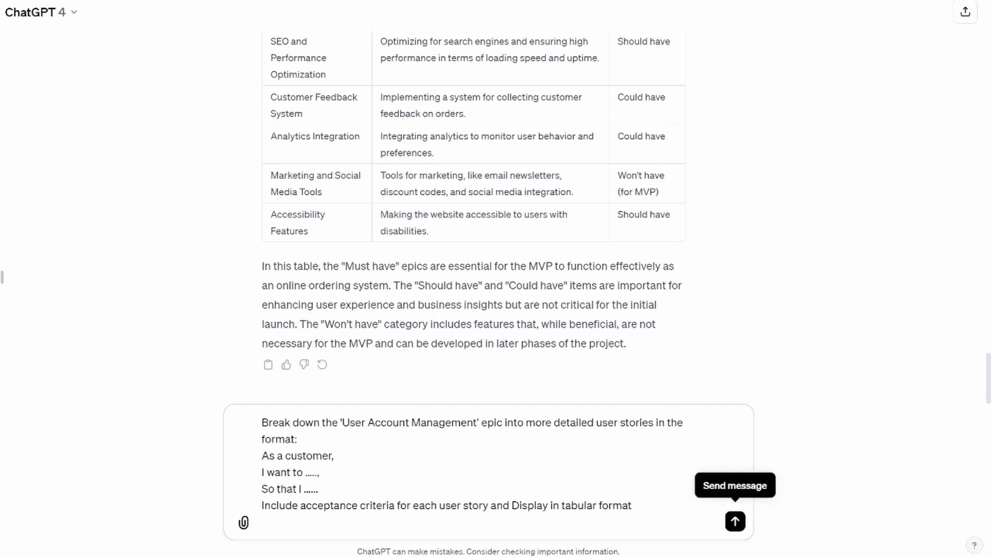
Send the user-story request and read the five User Account Management stories with acceptance criteria
click(733, 522)
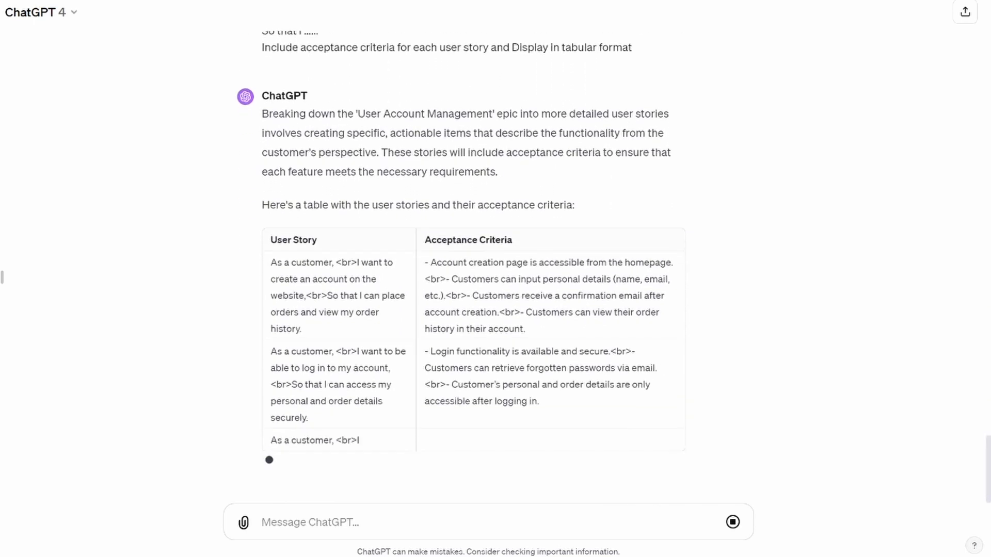
scroll(down, 3)
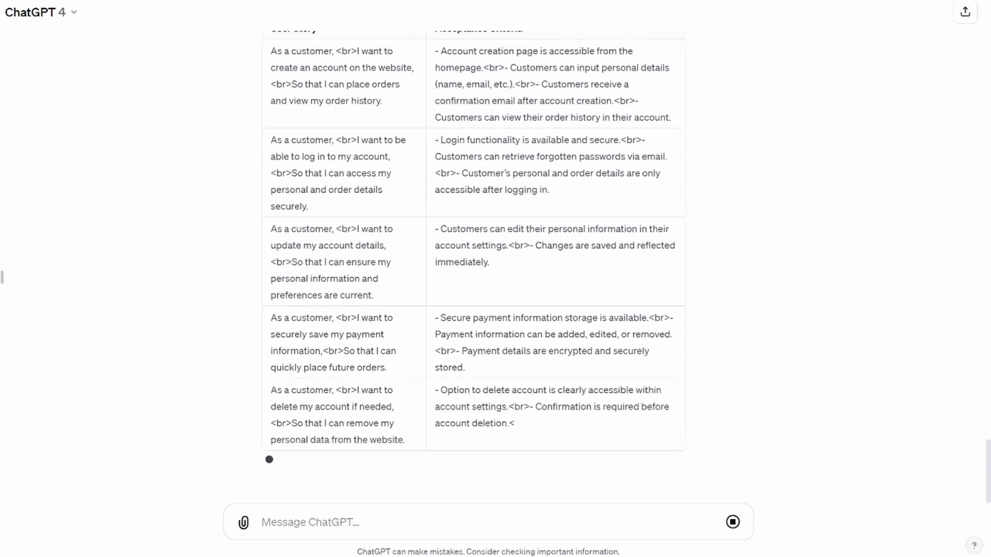
scroll(down, 3)
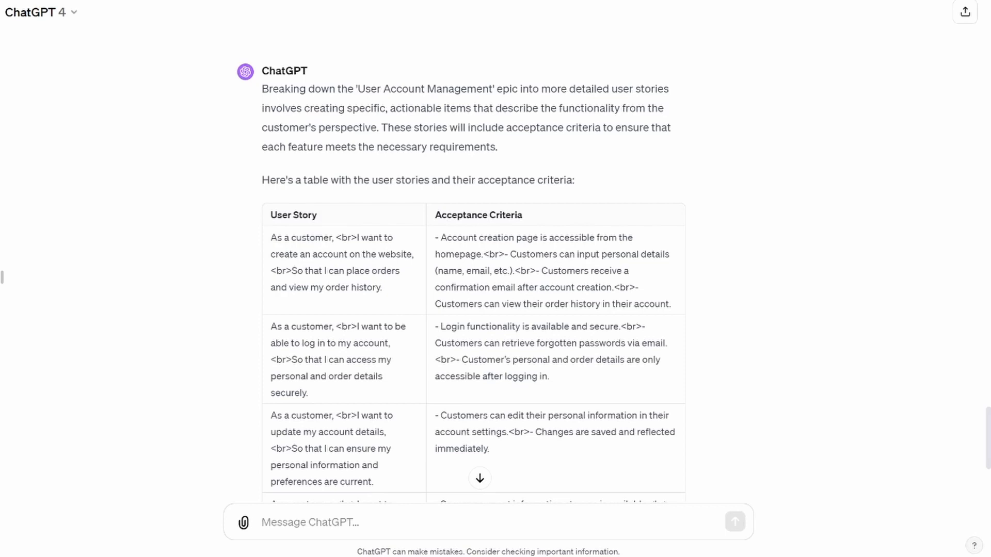
scroll(down, 3)
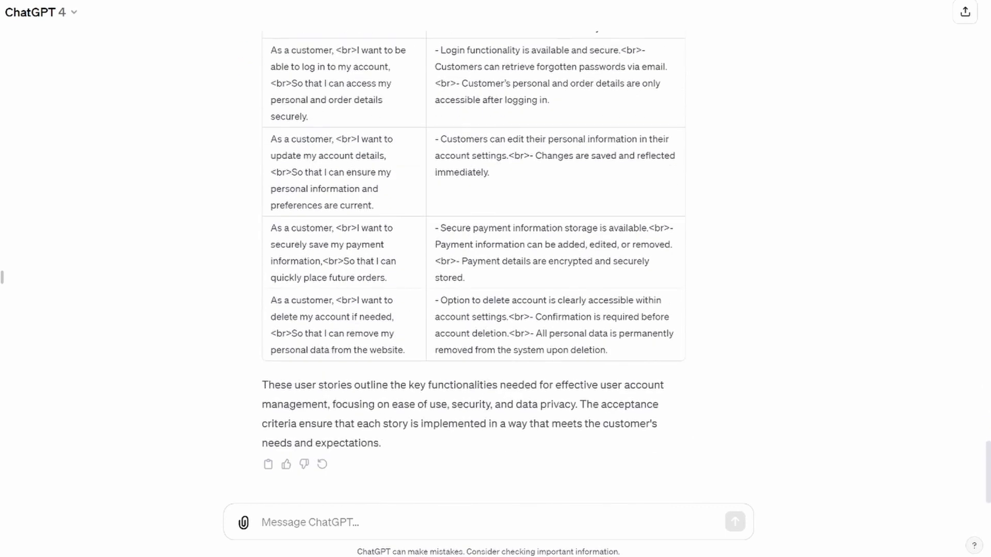